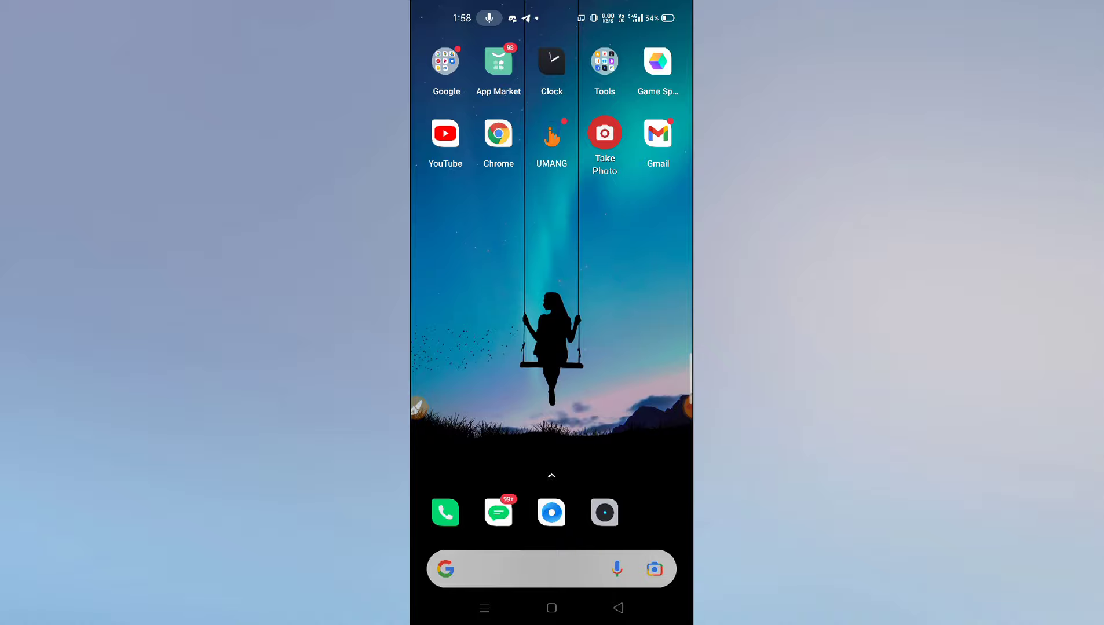
- Show the app drawer listing all installed apps
{"action": "left_click", "coordinate": [485, 609]}
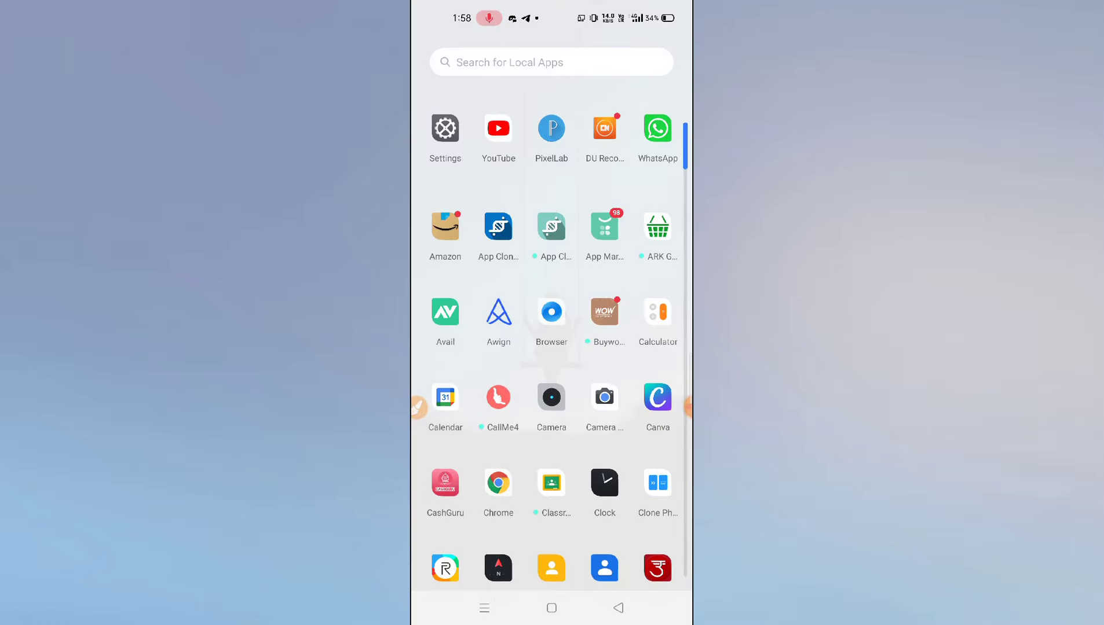
- Go from the Settings app down to its App management page
{"action": "left_click", "coordinate": [445, 129]}
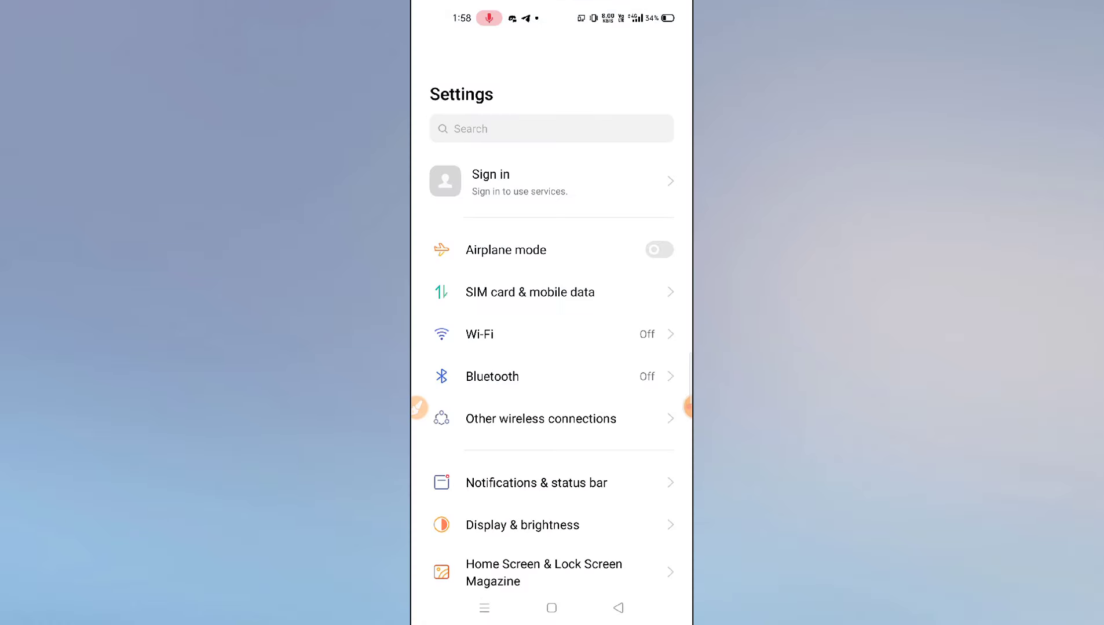
{"action": "scroll", "scroll_direction": "down", "scroll_amount": 3}
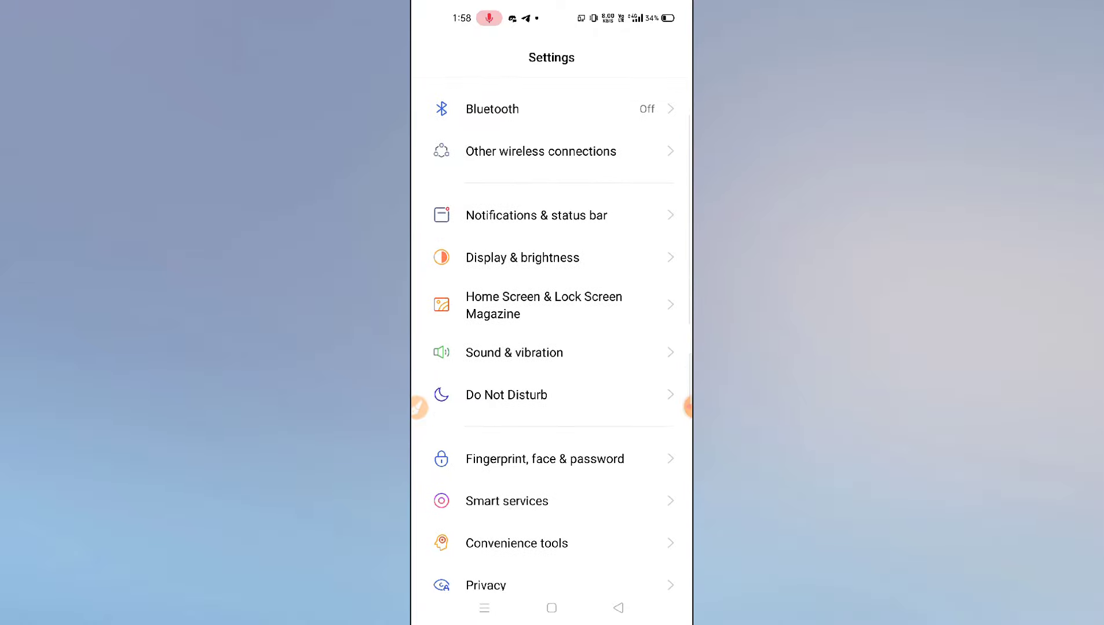
{"action": "scroll", "scroll_direction": "down", "scroll_amount": 3}
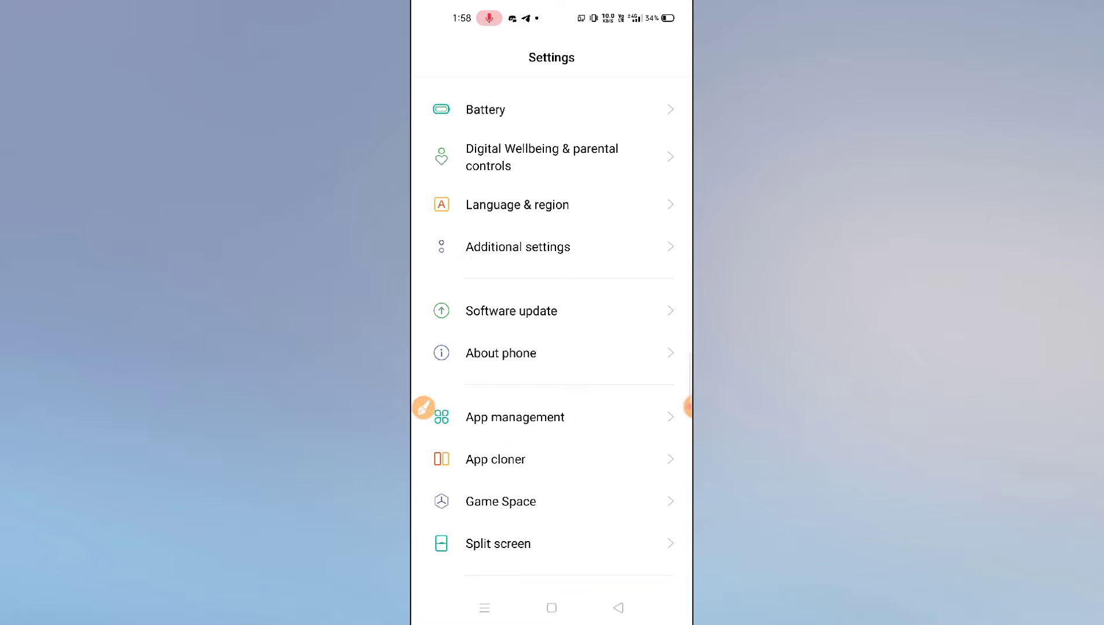
{"action": "left_click", "coordinate": [514, 417]}
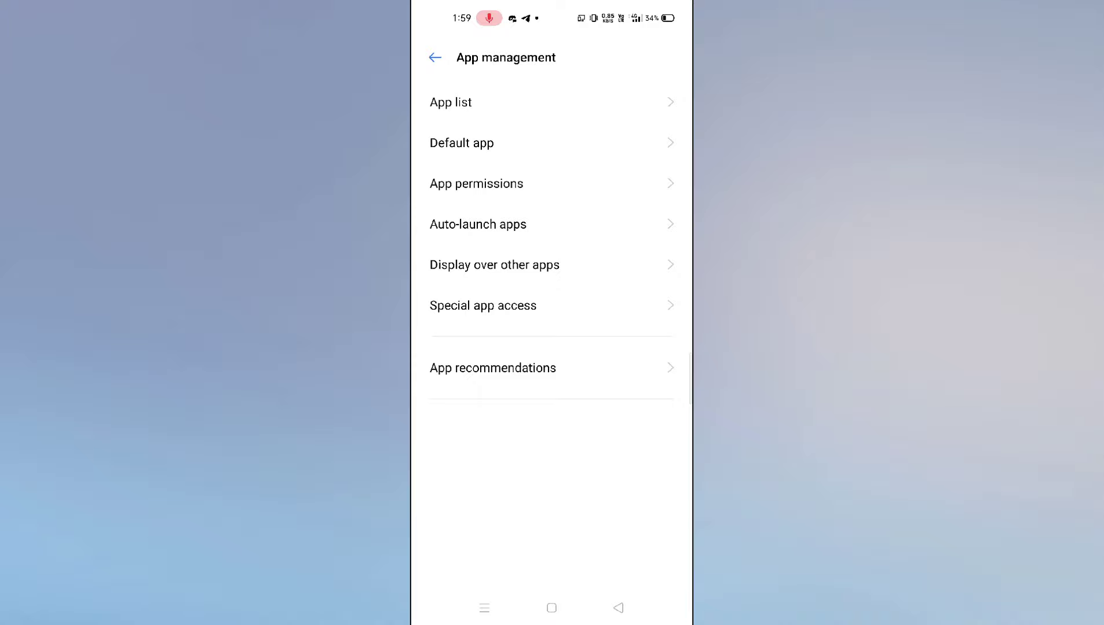
- Reach the Opening links page under Default app settings
{"action": "left_click", "coordinate": [462, 142]}
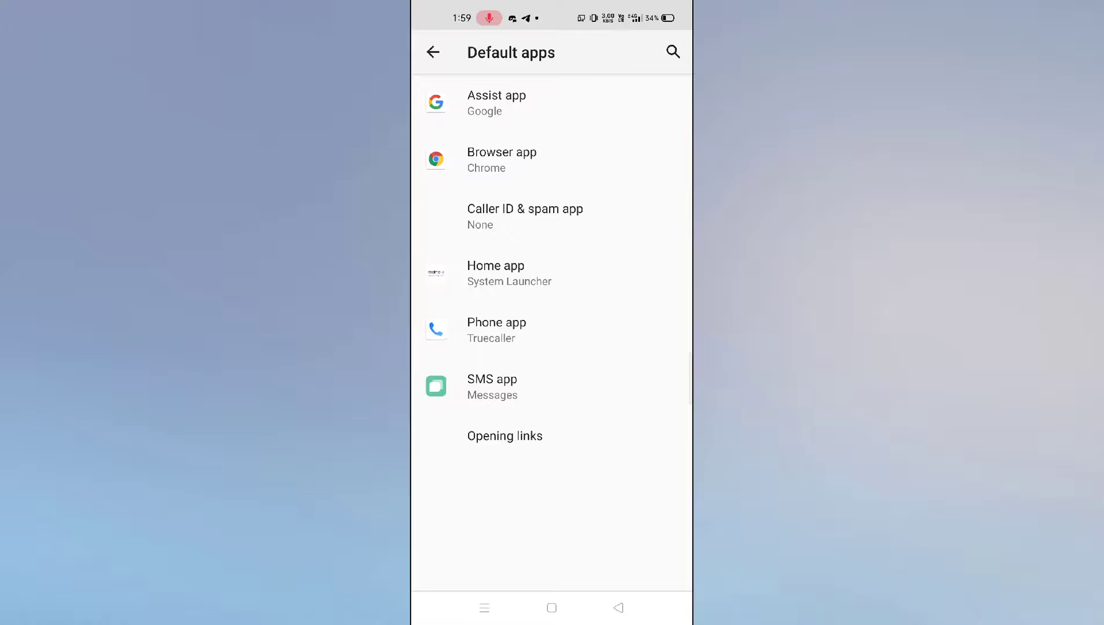
{"action": "left_click", "coordinate": [505, 436]}
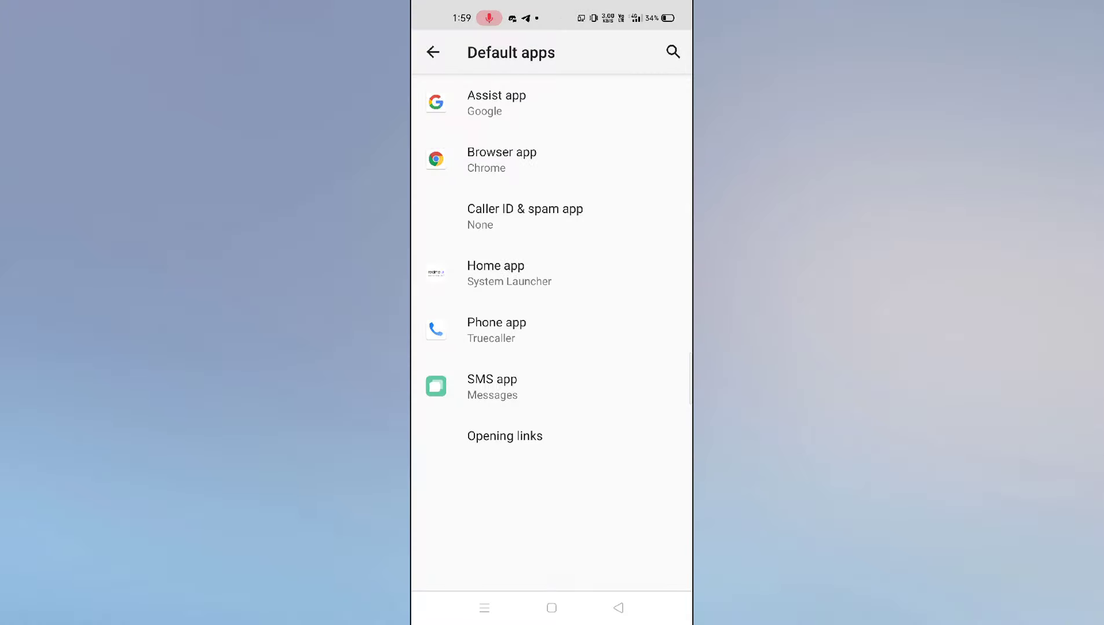
{"action": "left_click", "coordinate": [505, 435]}
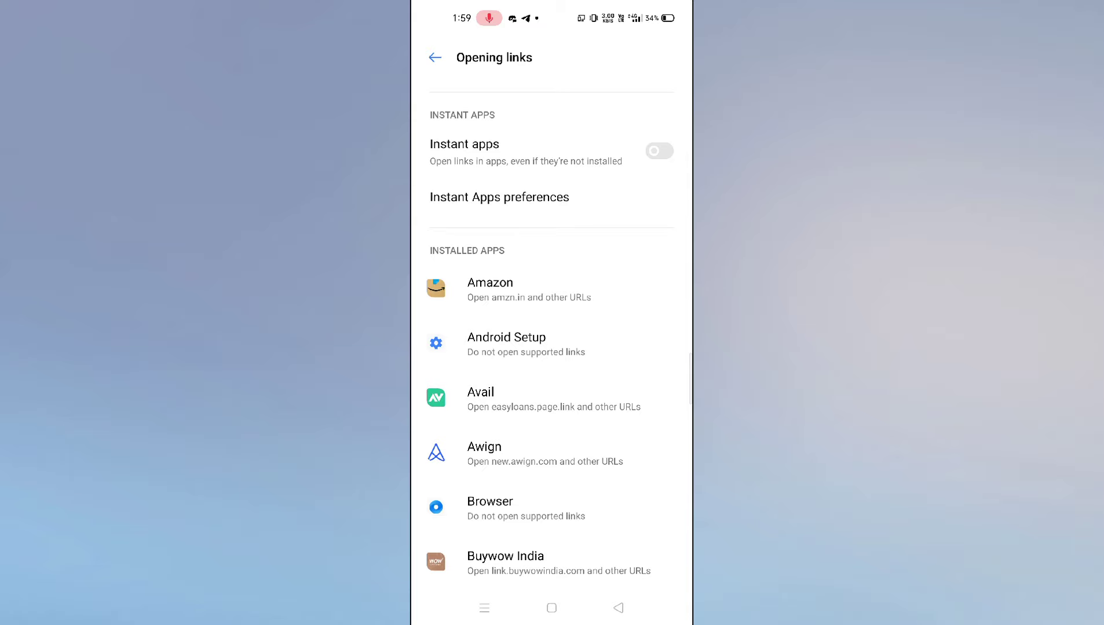
- Switch Instant apps on and scroll the app list down to Udaan
{"action": "left_click", "coordinate": [658, 151]}
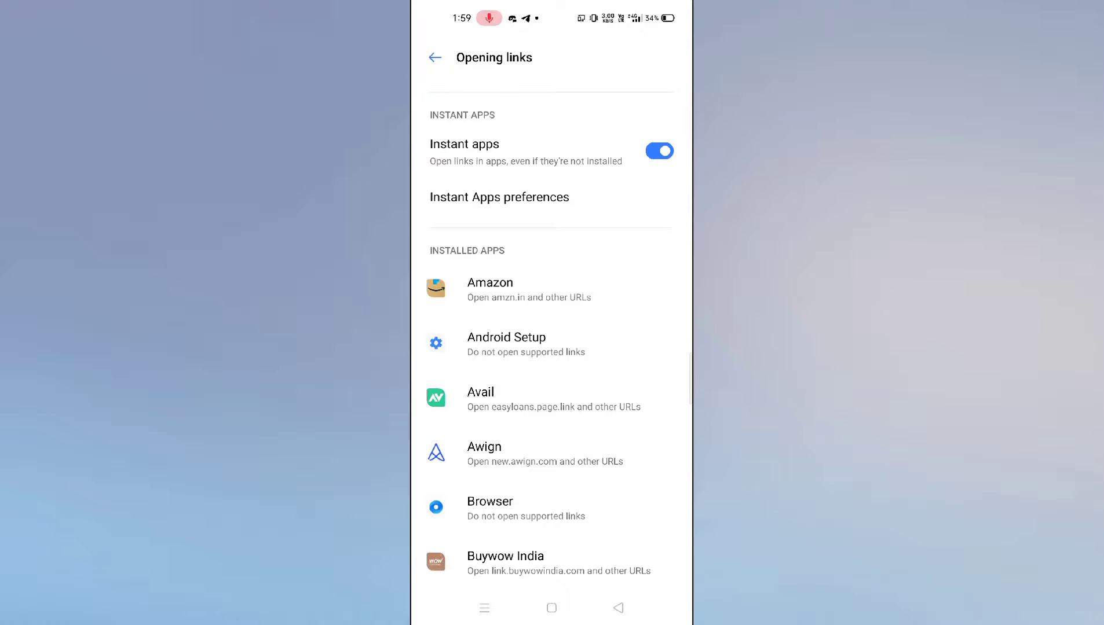
{"action": "scroll", "scroll_direction": "down", "scroll_amount": 3}
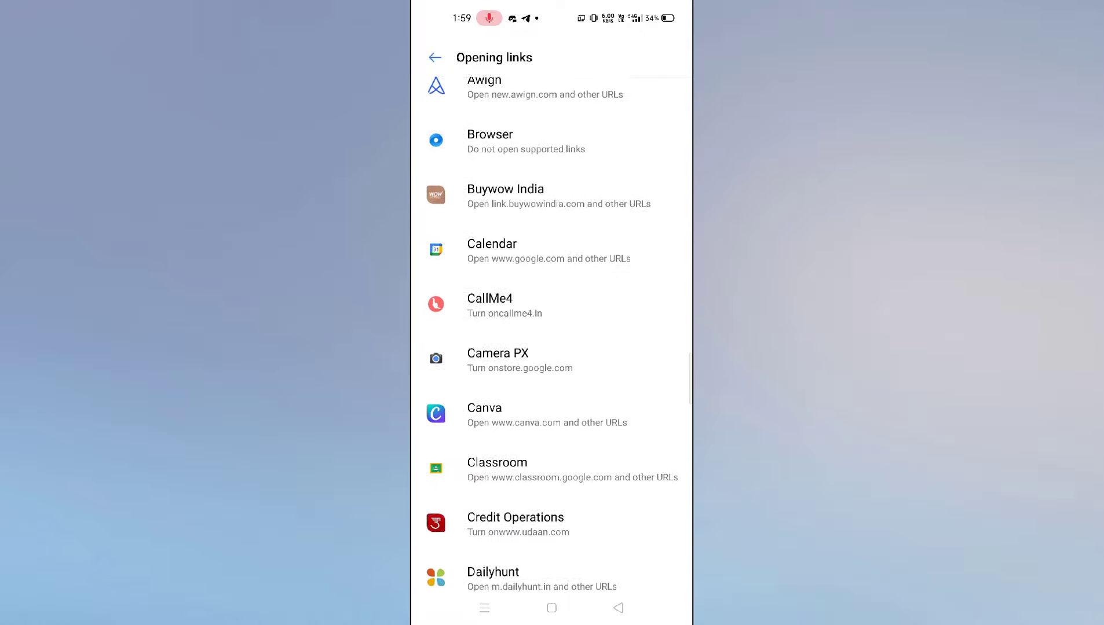
{"action": "scroll", "scroll_direction": "down", "scroll_amount": 3}
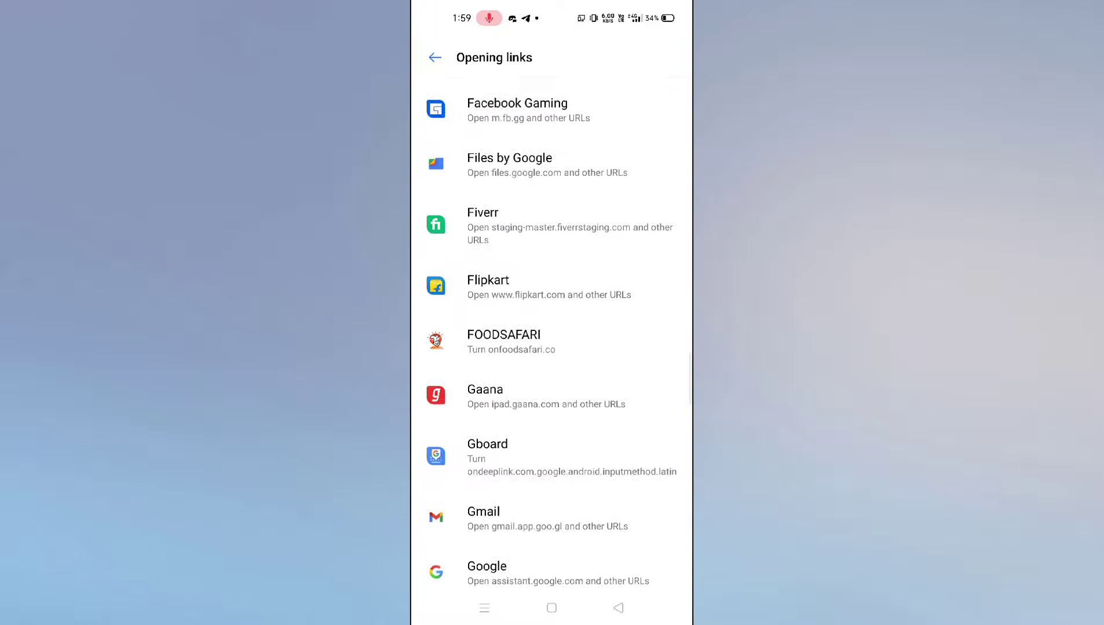
{"action": "scroll", "scroll_direction": "down", "scroll_amount": 3}
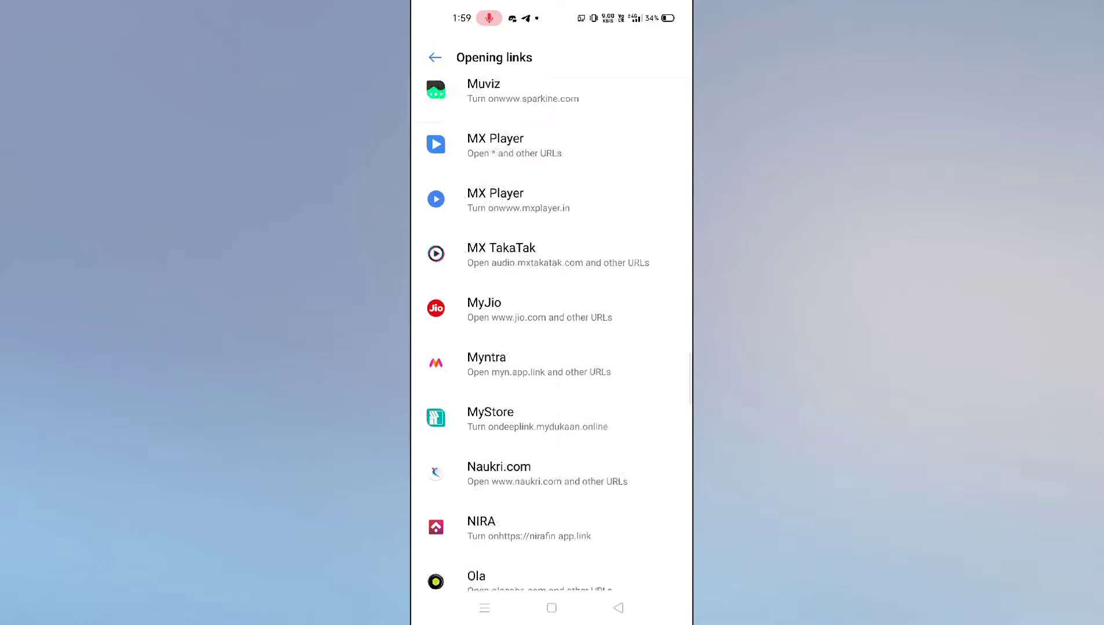
{"action": "scroll", "scroll_direction": "down", "scroll_amount": 3}
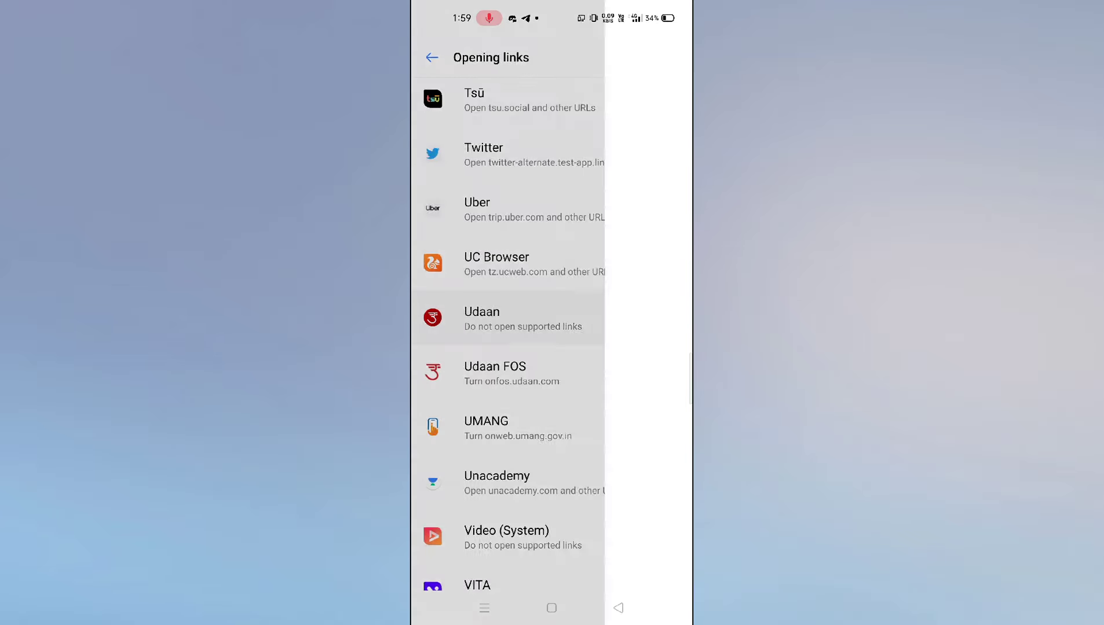
- Set Udaan's supported links to 'Open in This App'
{"action": "left_click", "coordinate": [508, 318]}
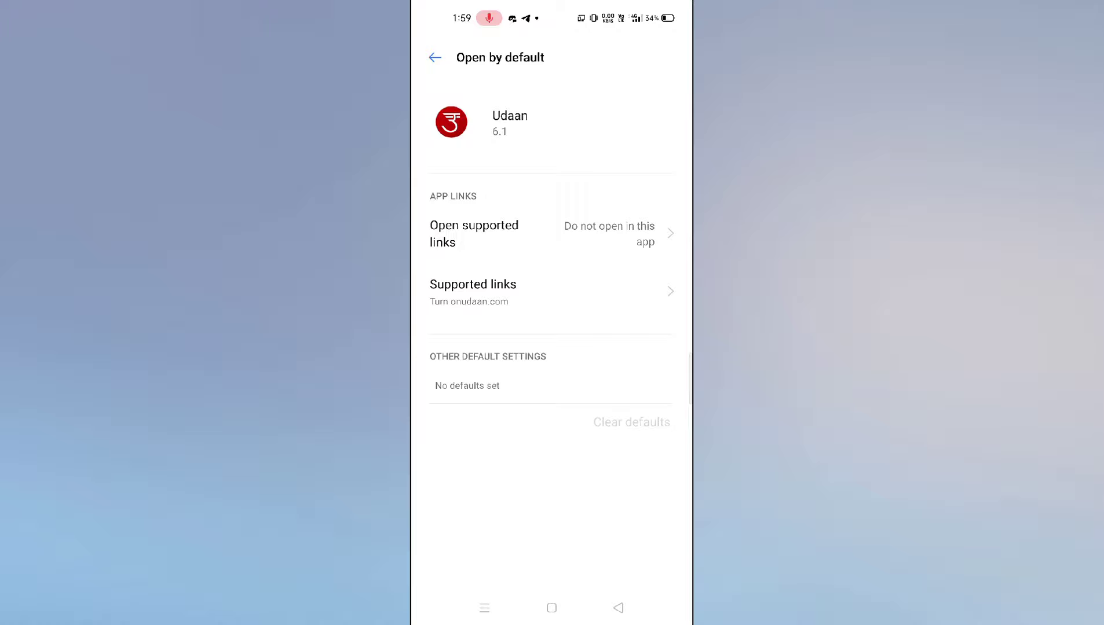
{"action": "left_click", "coordinate": [474, 232]}
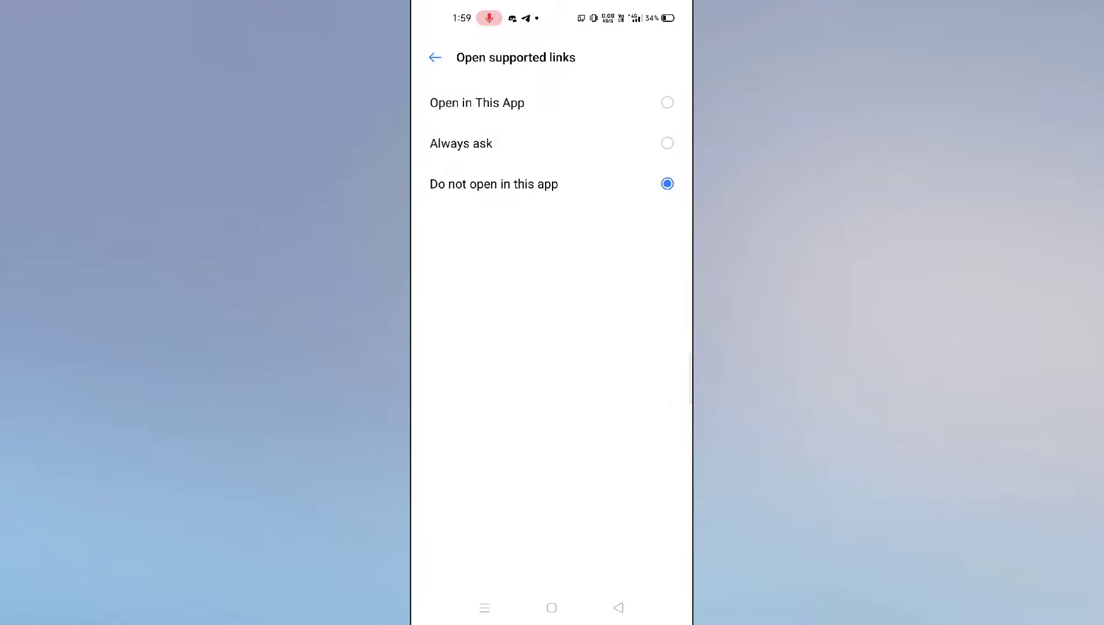
{"action": "left_click", "coordinate": [435, 57]}
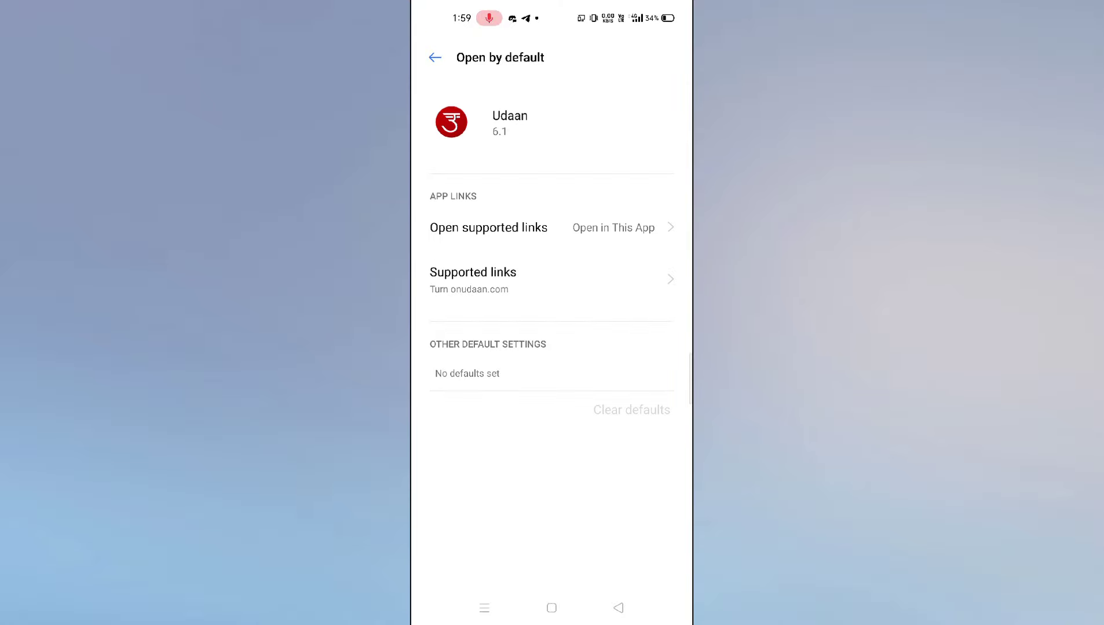